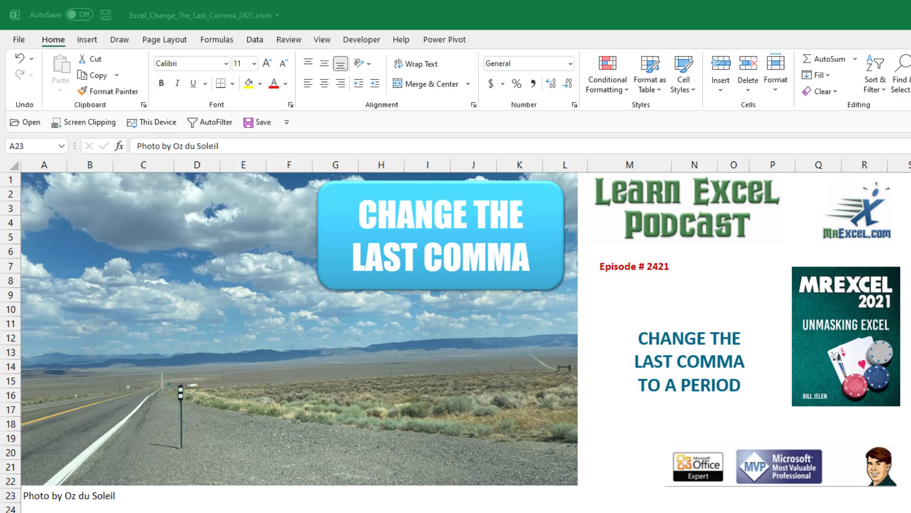
mouse_move(896, 490)
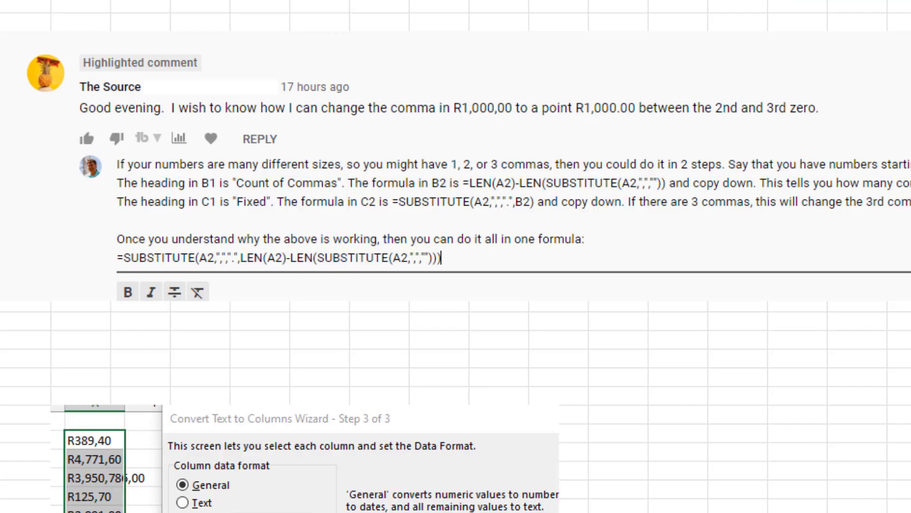
mouse_move(123, 65)
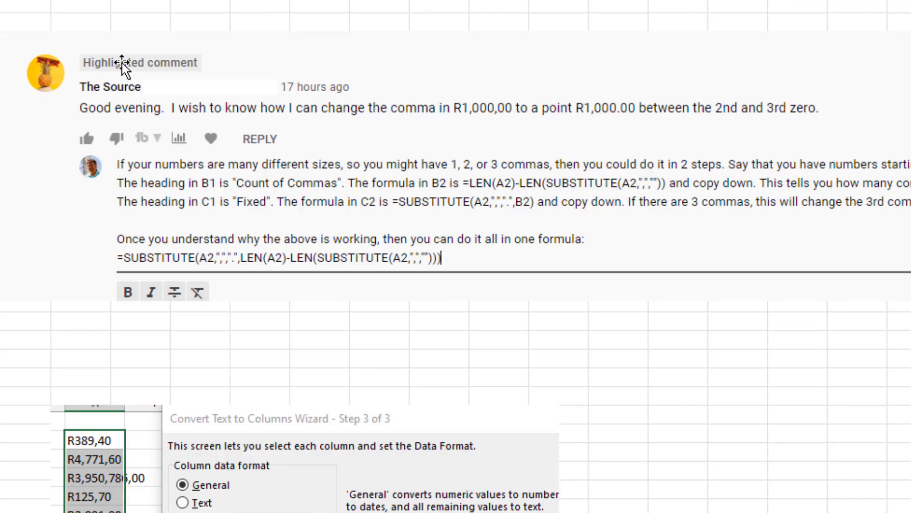
mouse_move(274, 165)
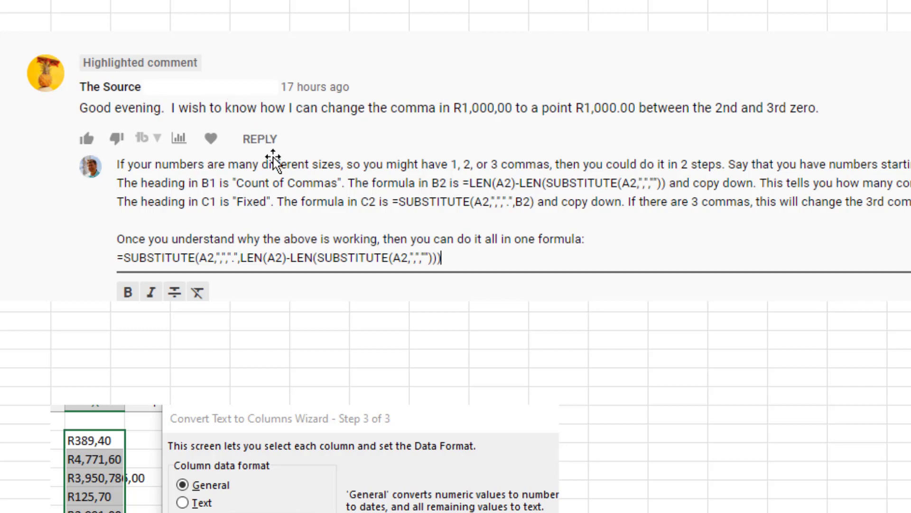
mouse_move(455, 119)
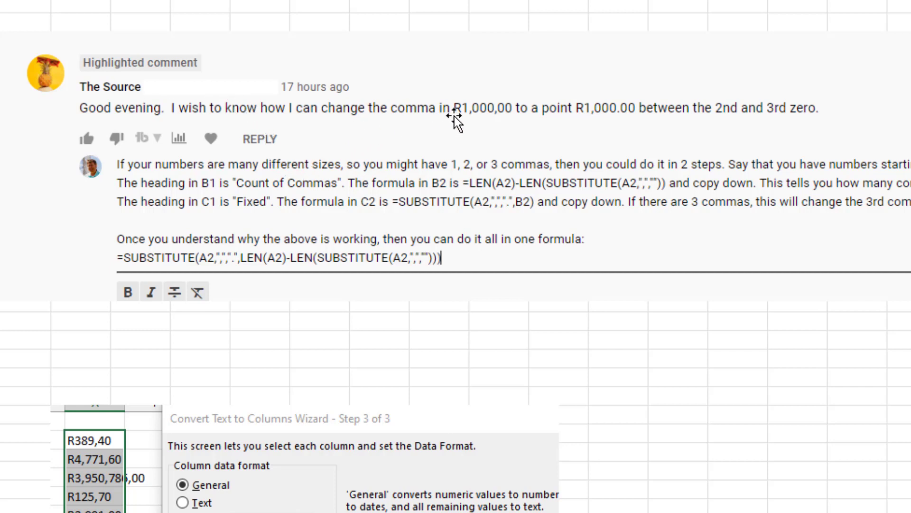
mouse_move(492, 117)
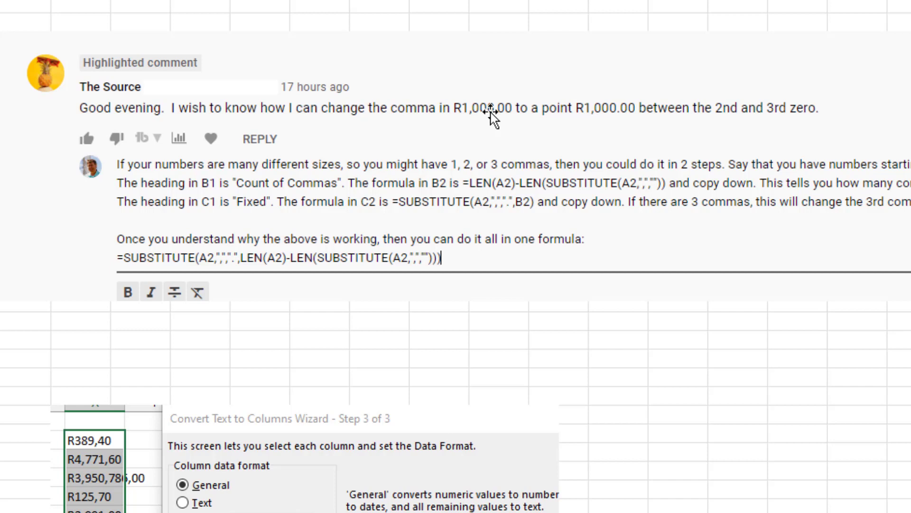
mouse_move(522, 132)
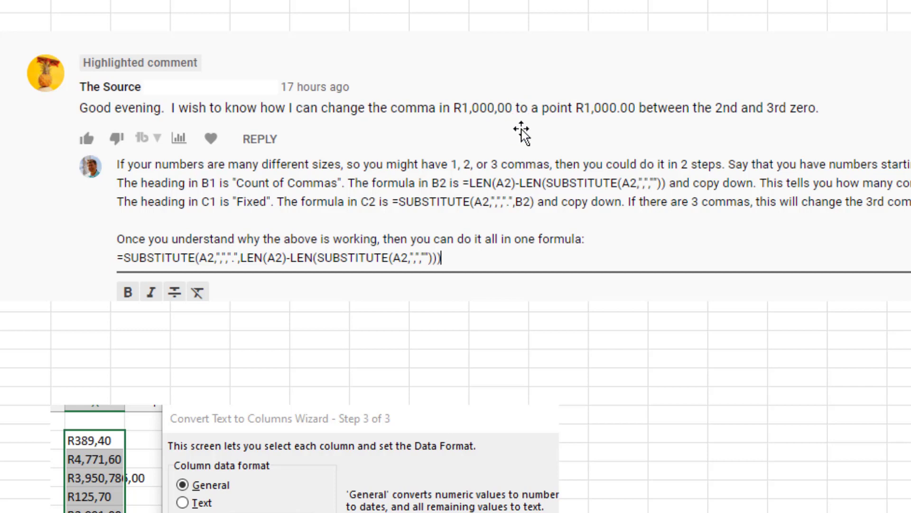
mouse_move(498, 126)
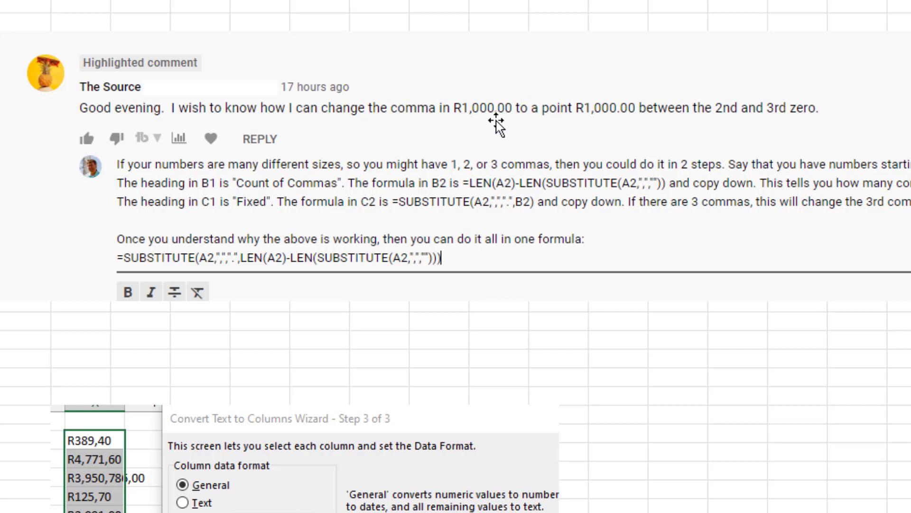
mouse_move(622, 122)
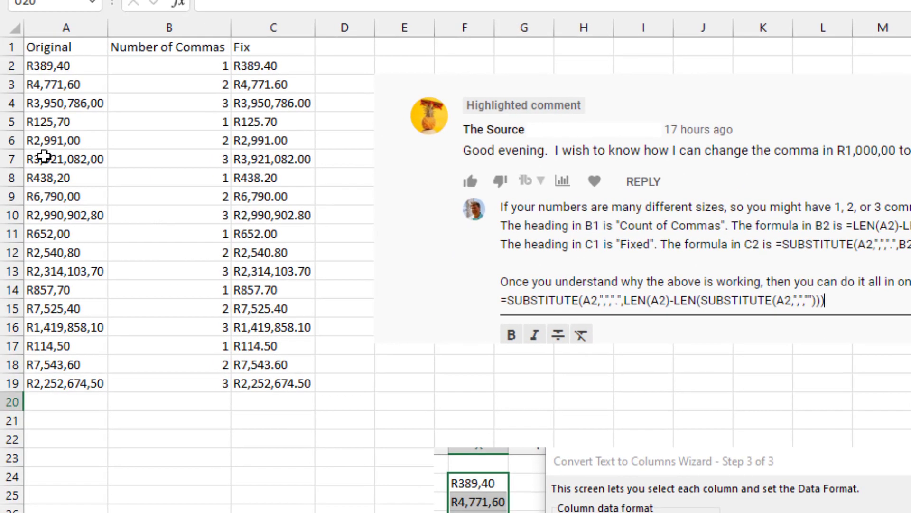
mouse_move(58, 120)
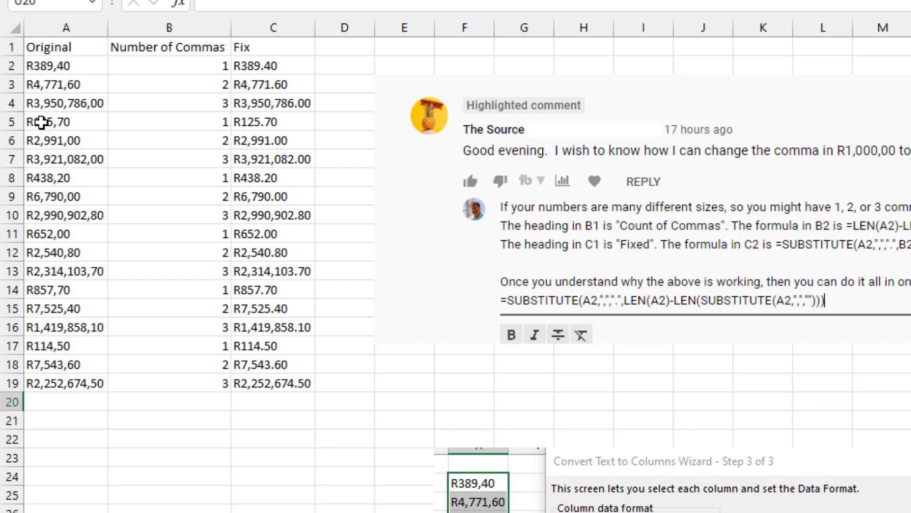
mouse_move(67, 73)
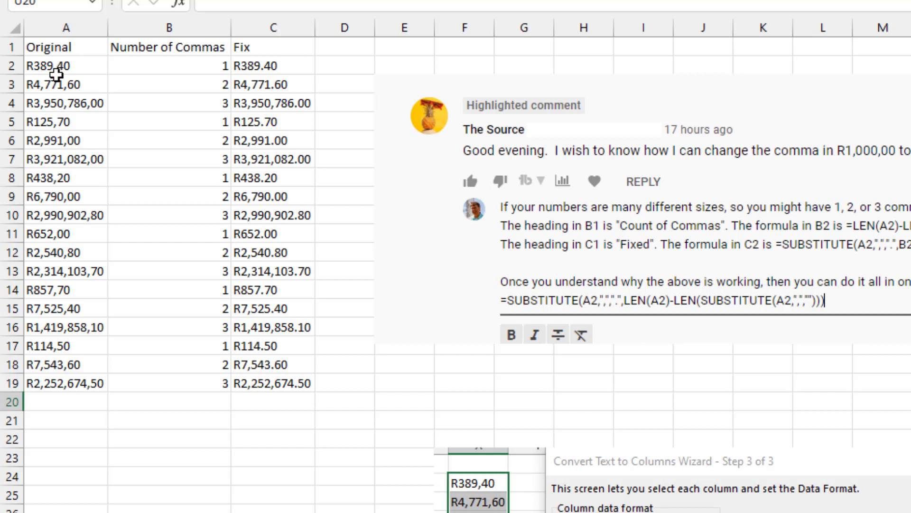
mouse_move(214, 223)
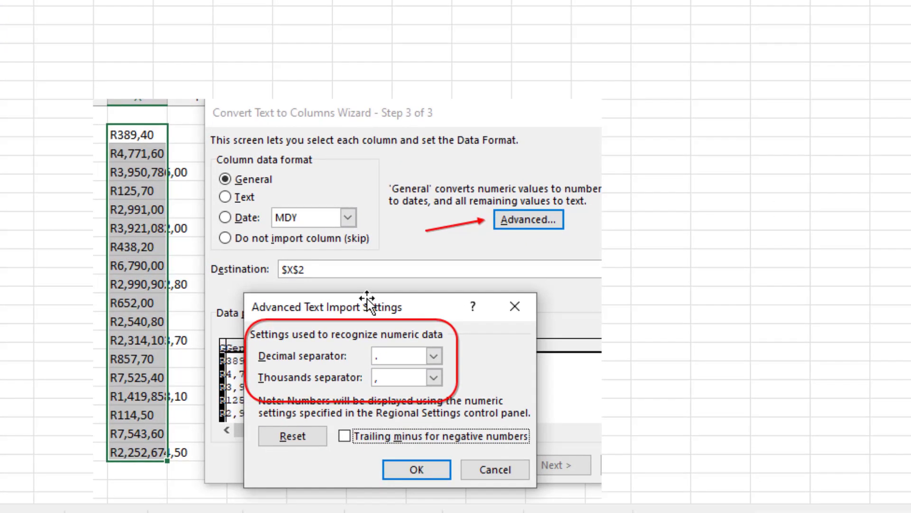
mouse_move(534, 232)
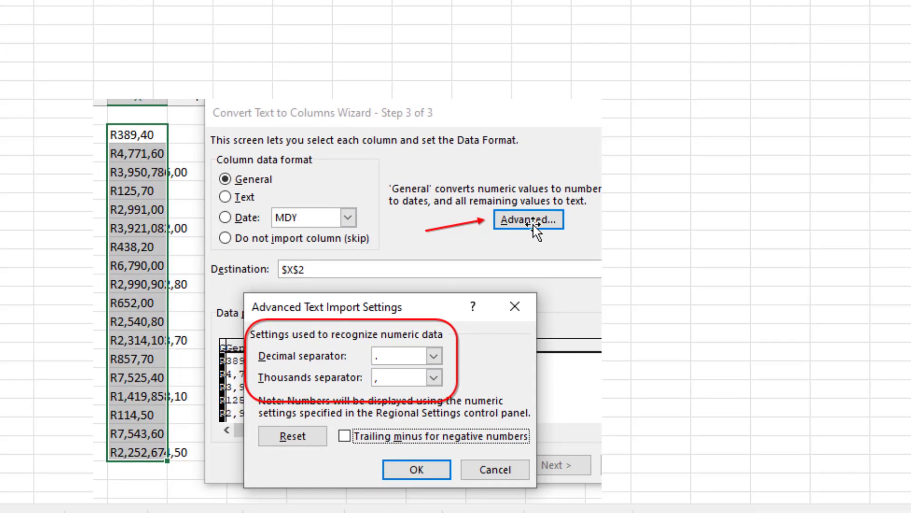
mouse_move(360, 388)
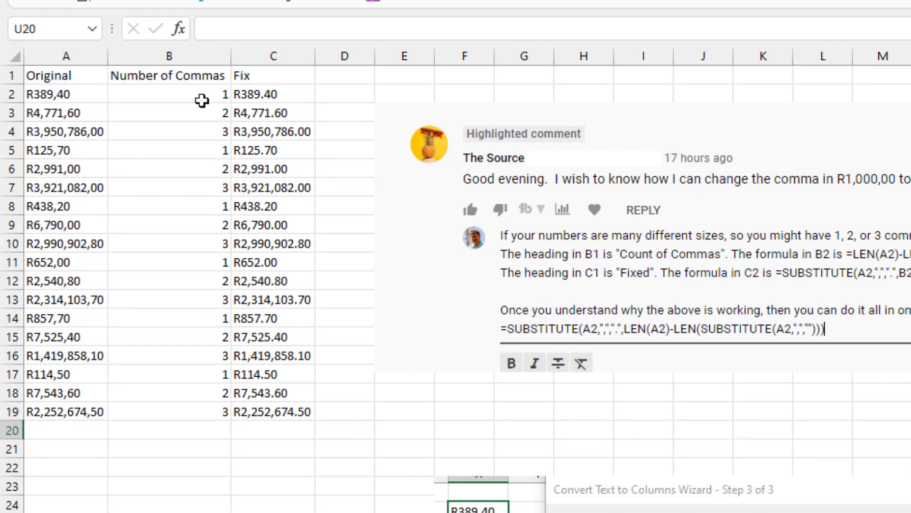
Review the comma-counting and comma-replacing formulas, then view the No Commas amounts.
click(169, 93)
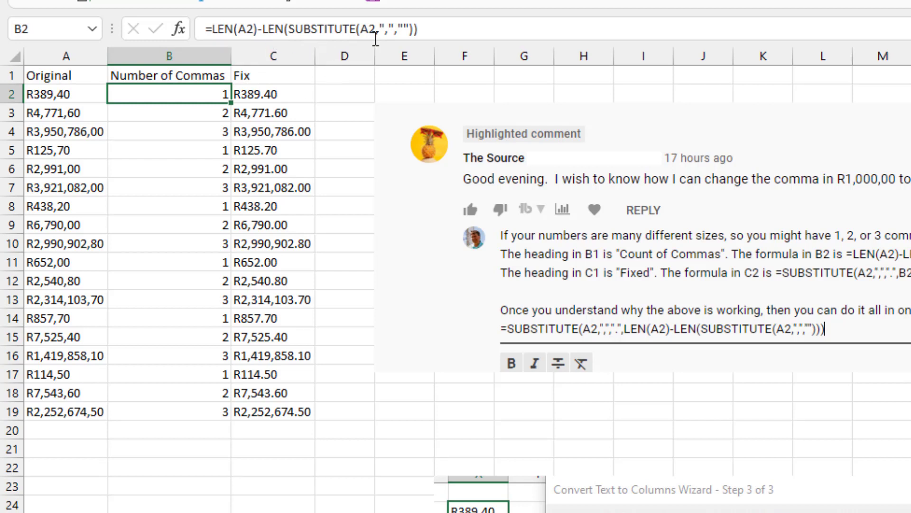
mouse_move(404, 29)
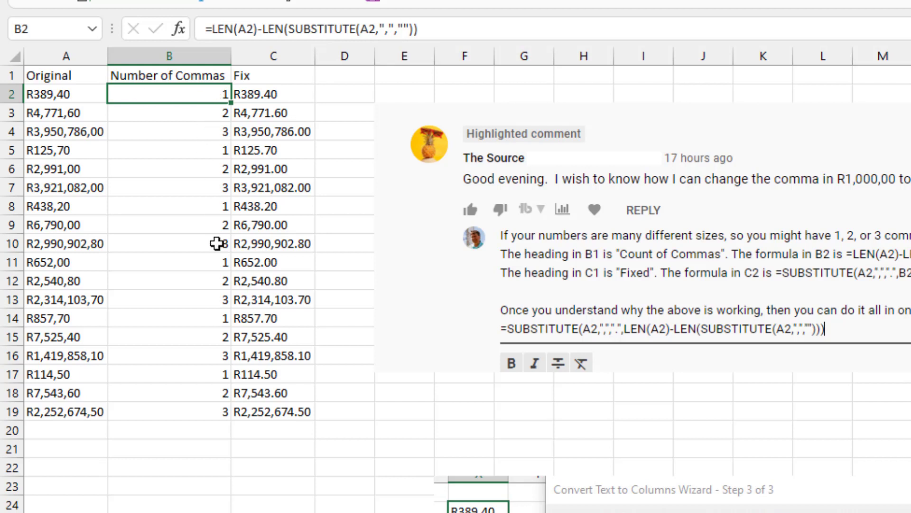
mouse_move(261, 95)
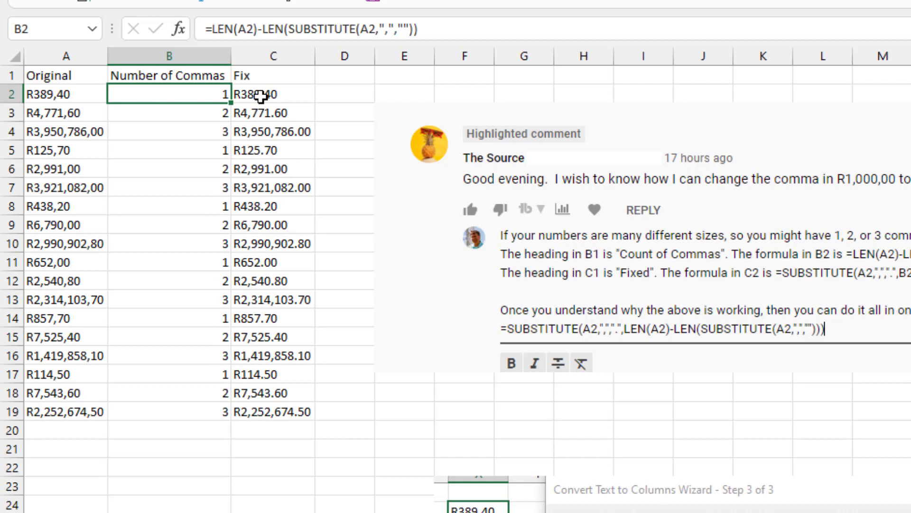
click(274, 94)
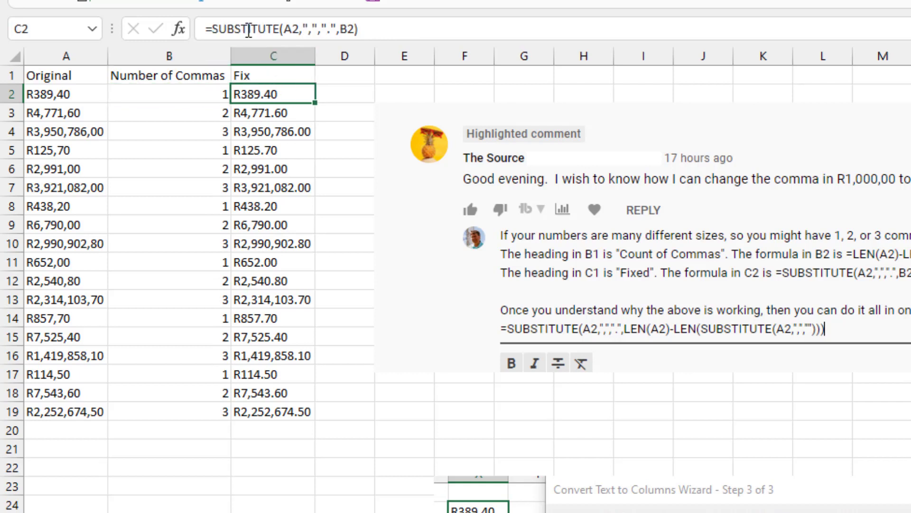
mouse_move(325, 33)
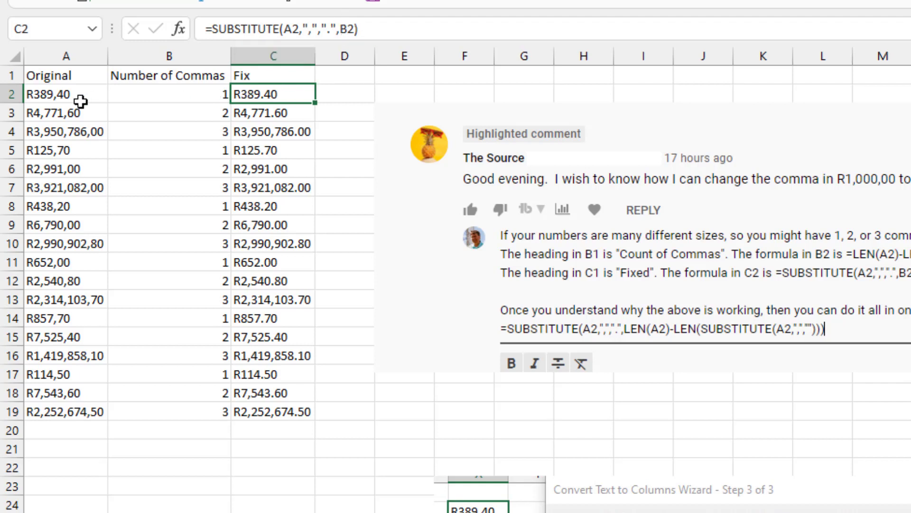
mouse_move(40, 145)
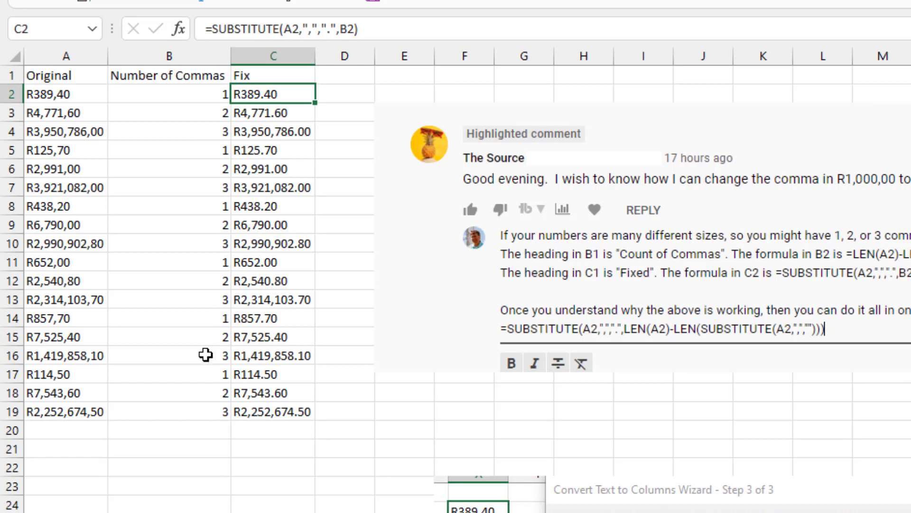
mouse_move(214, 495)
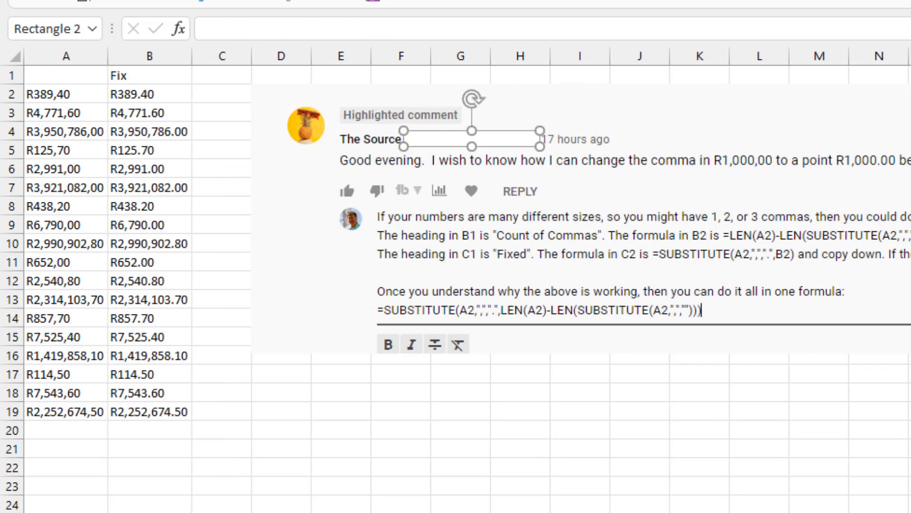
click(150, 94)
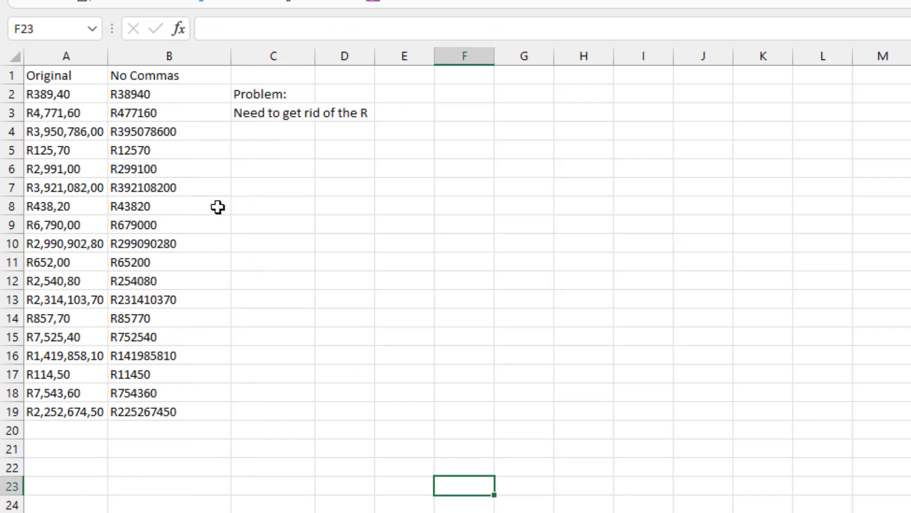
Inspect B2's formula =SUBSTITUTE(MID(A2,2,50),",","")/100 on the Divide by 100 sheet.
click(169, 94)
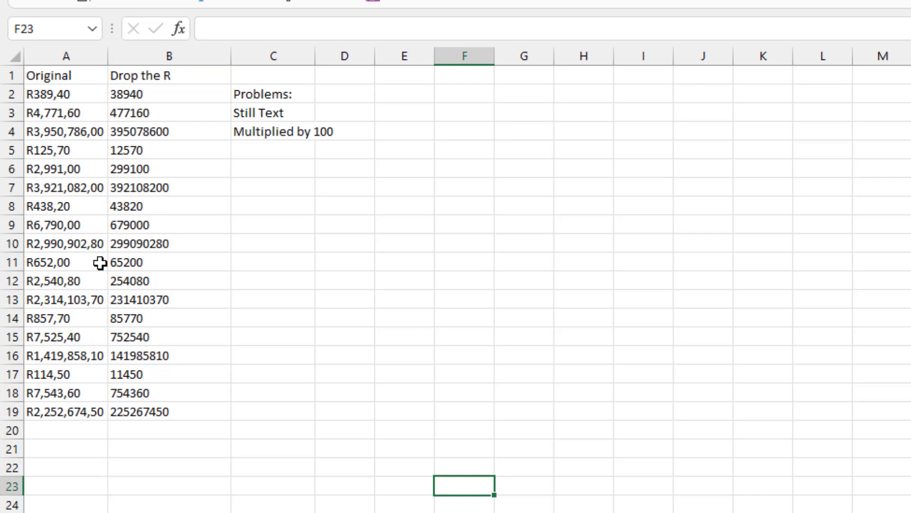
click(169, 94)
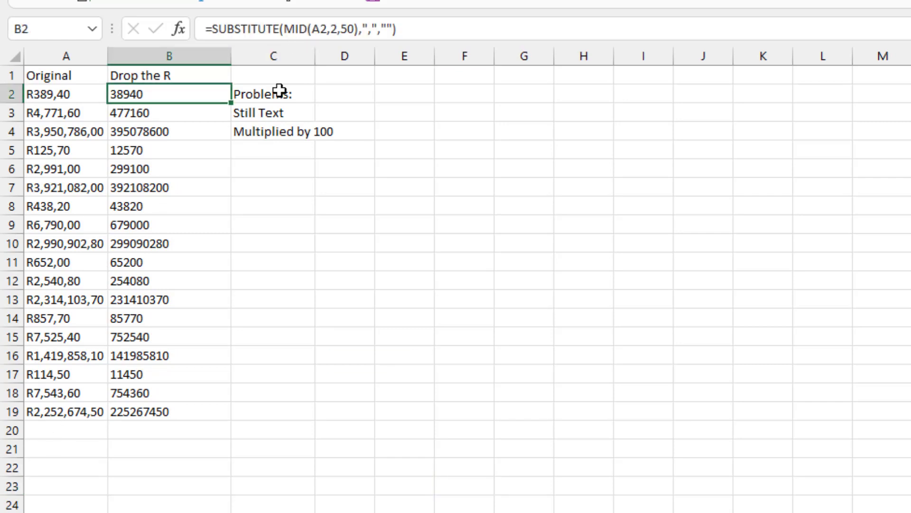
mouse_move(293, 33)
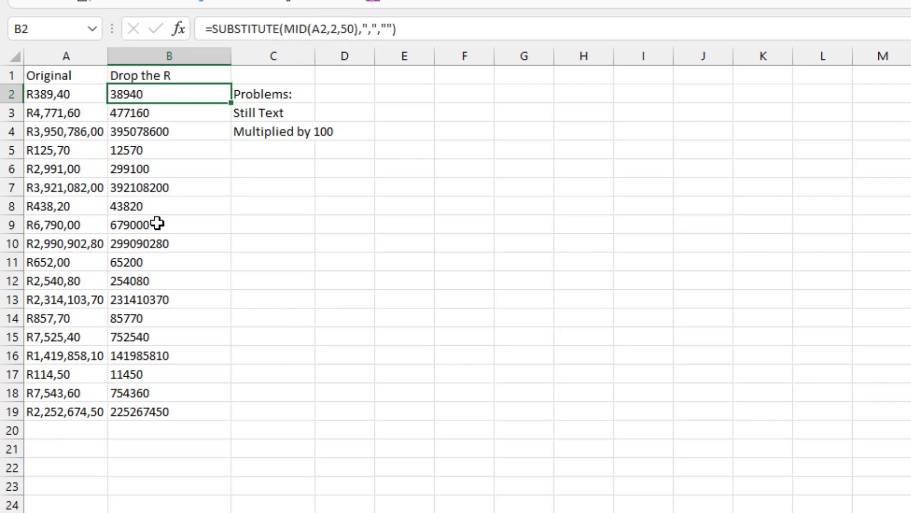
mouse_move(220, 139)
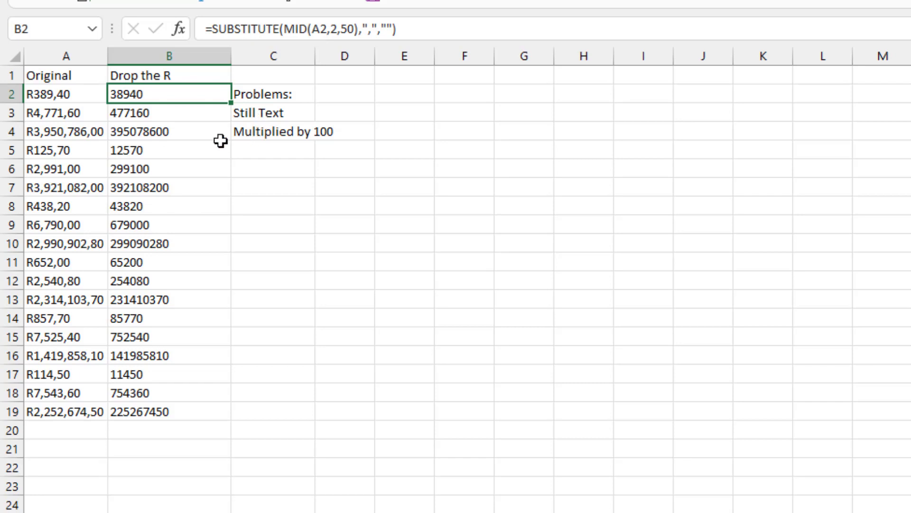
mouse_move(45, 103)
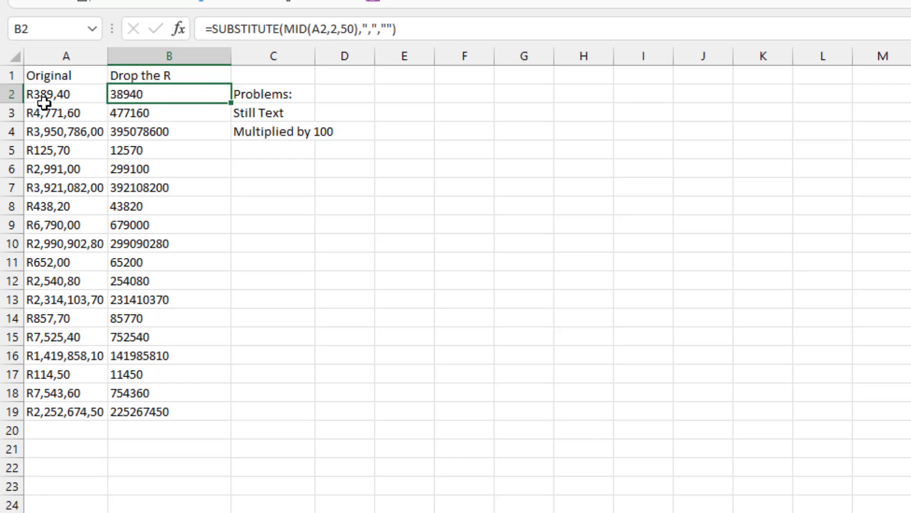
mouse_move(124, 107)
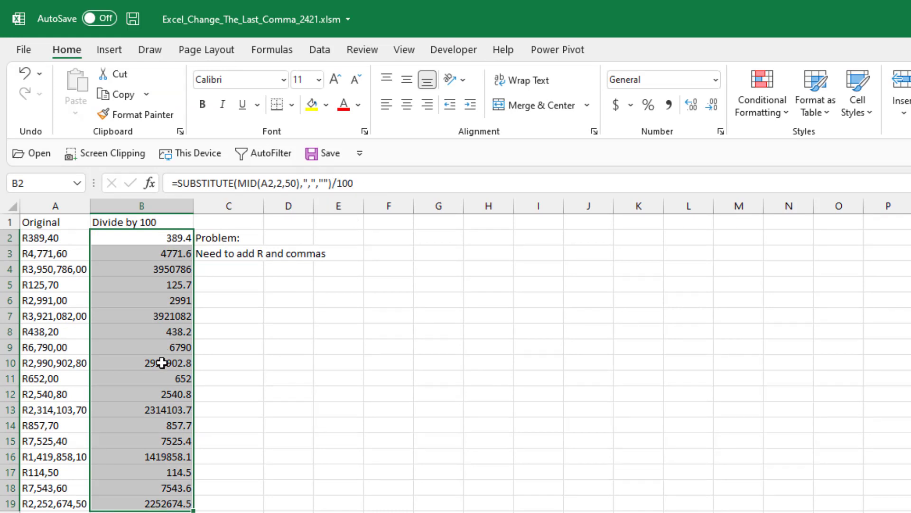
mouse_move(90, 250)
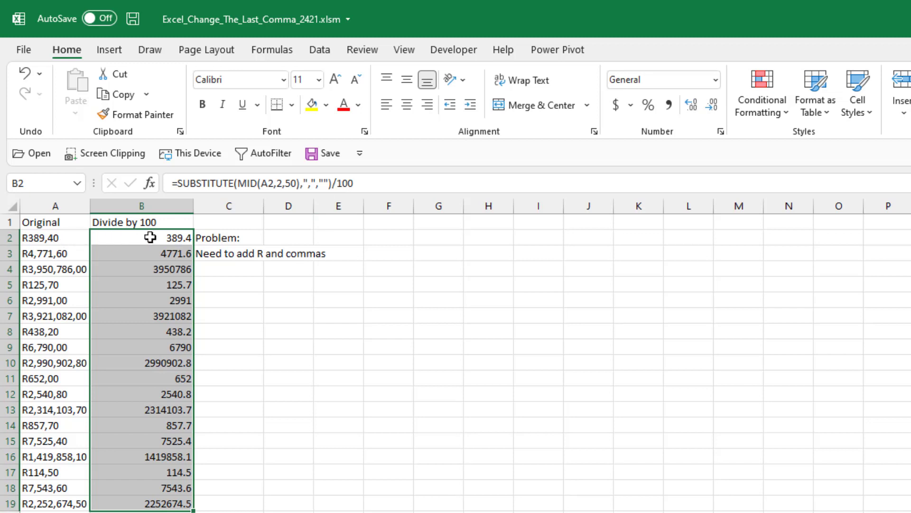
mouse_move(168, 243)
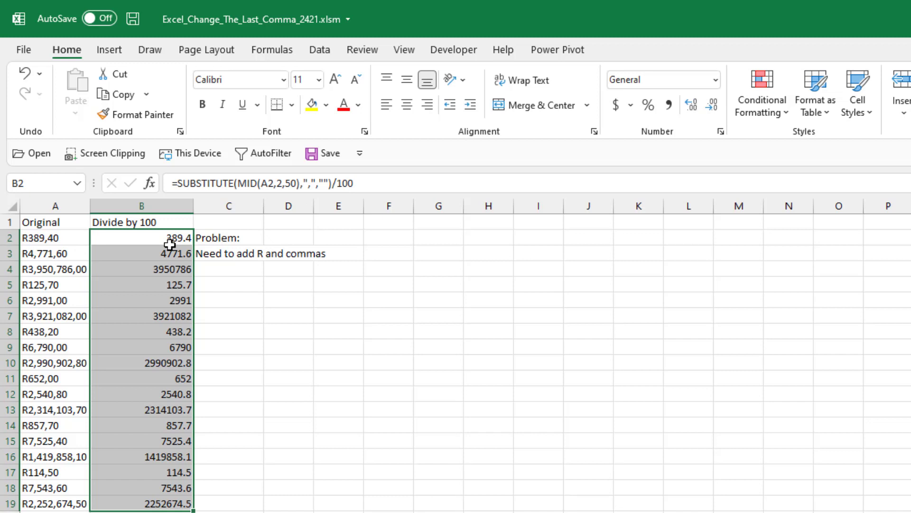
mouse_move(566, 175)
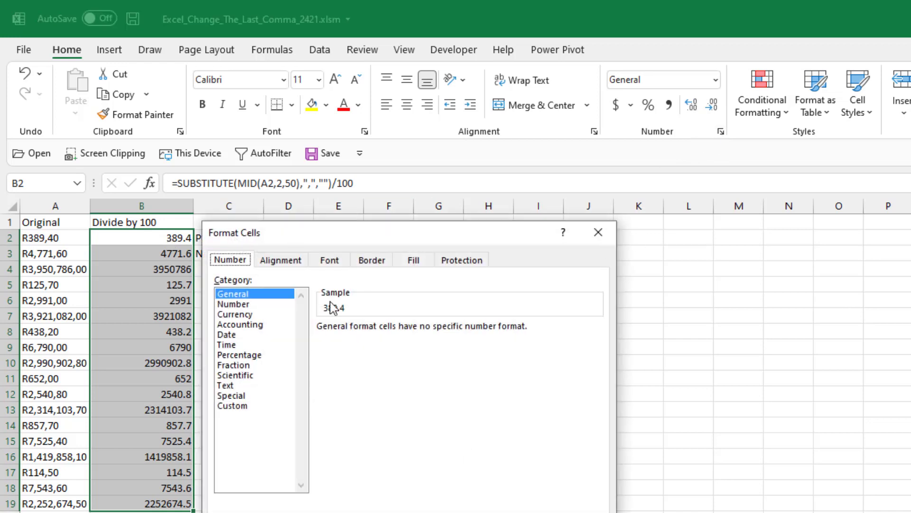
Choose Currency format for B2:B19 and browse symbols for R English (South Africa).
click(234, 314)
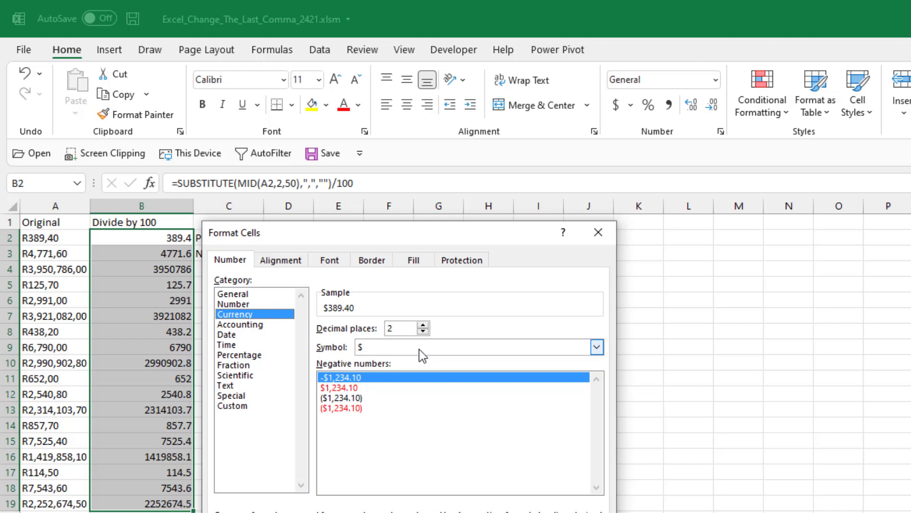
click(596, 347)
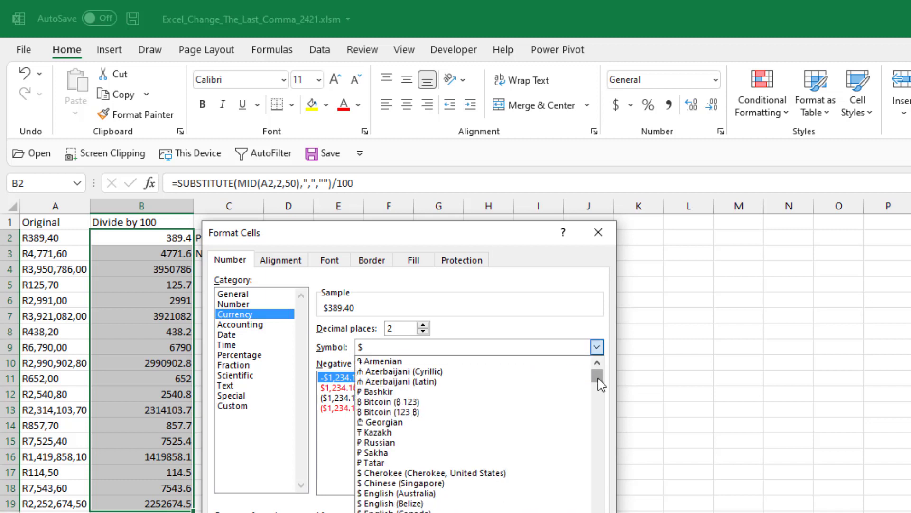
scroll(down, 3)
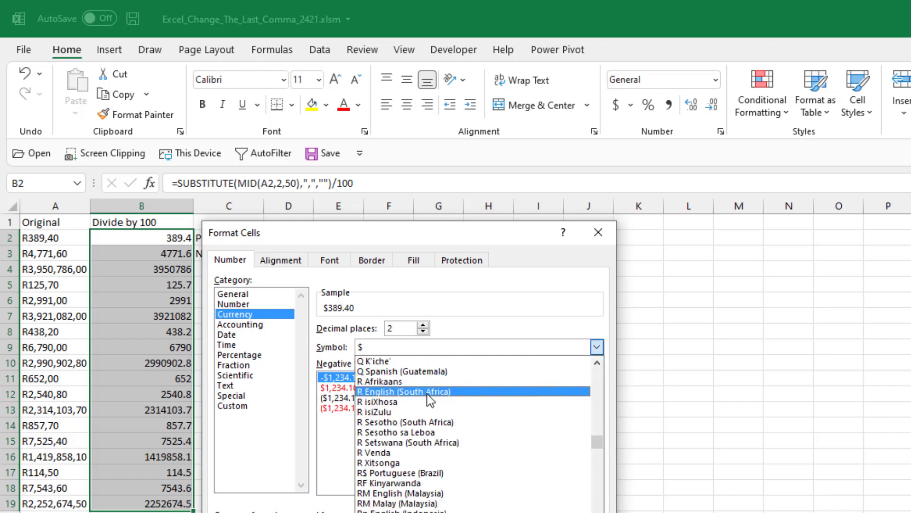
mouse_move(427, 398)
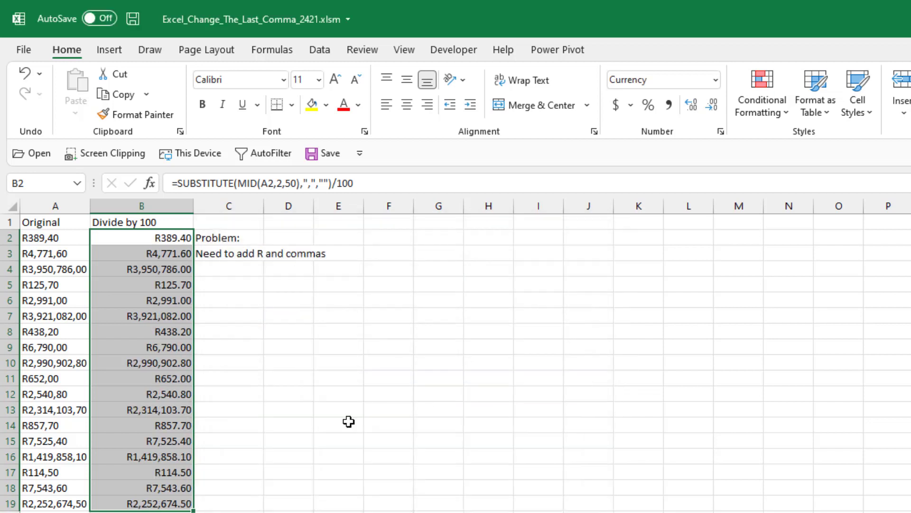
mouse_move(174, 492)
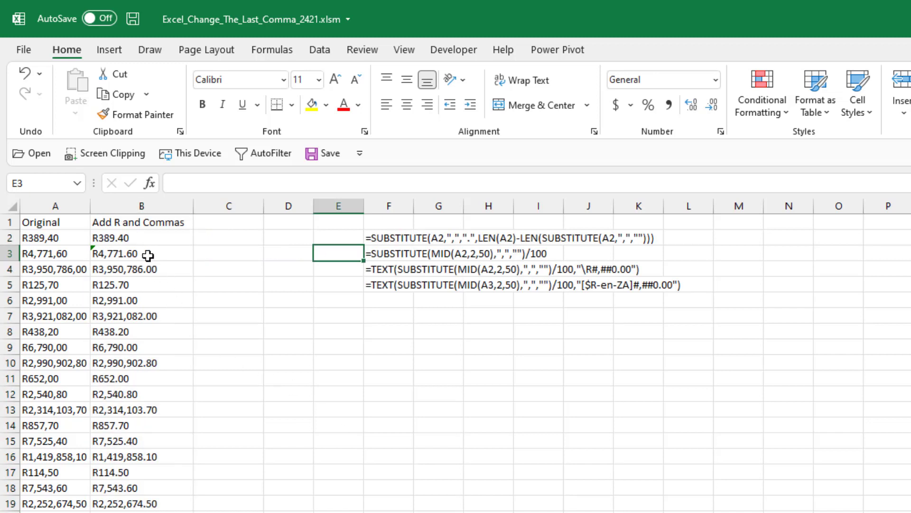
click(140, 237)
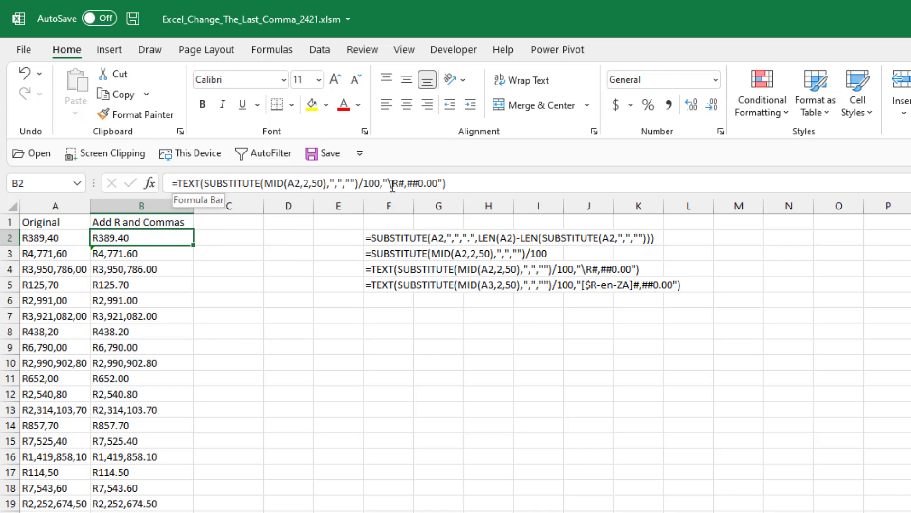
click(139, 253)
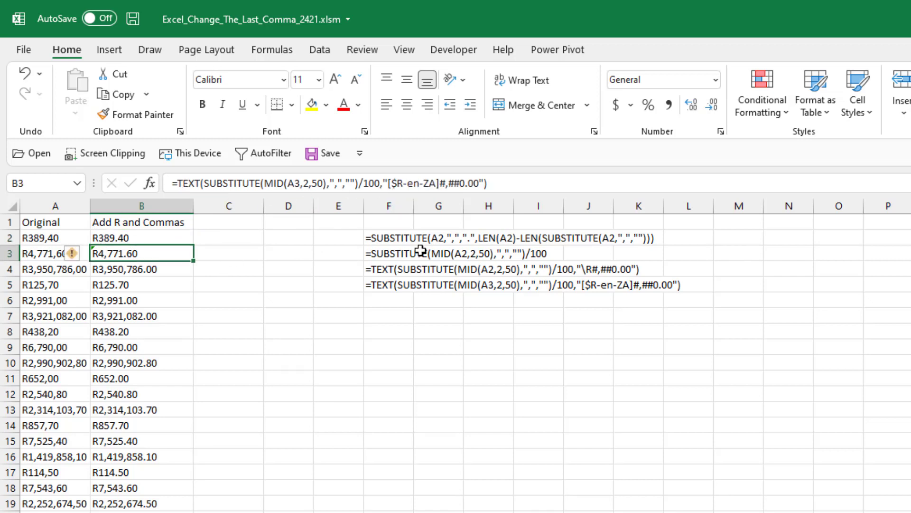
mouse_move(398, 183)
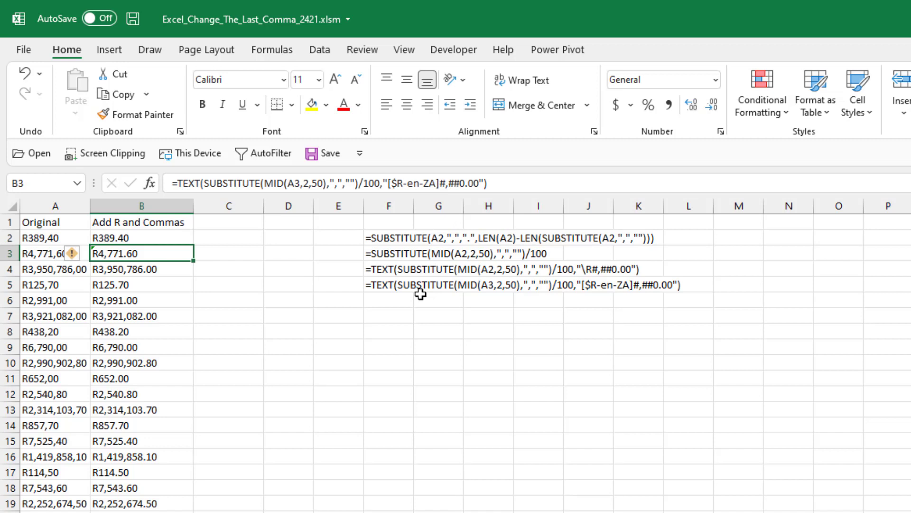
click(388, 253)
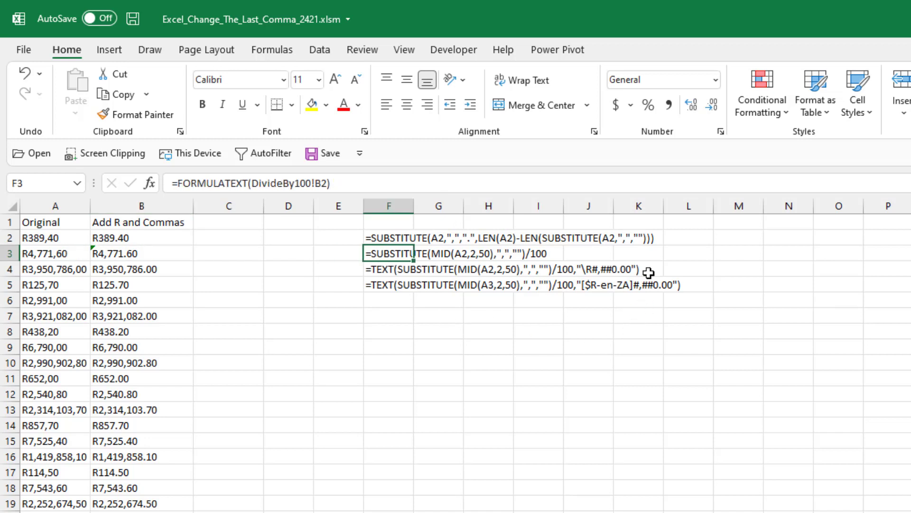
scroll(down, 3)
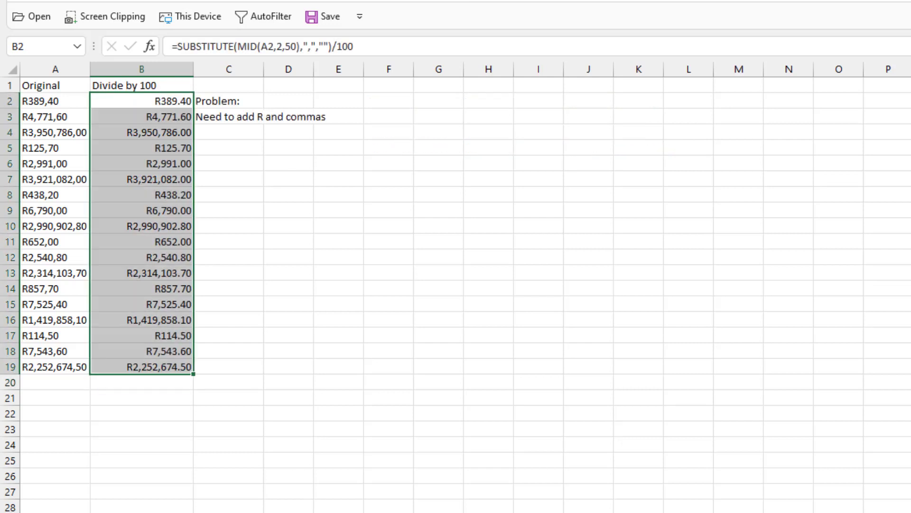
Enter =SUM(B2:B19) in B20 for a R16,884,147.00 total.
click(140, 382)
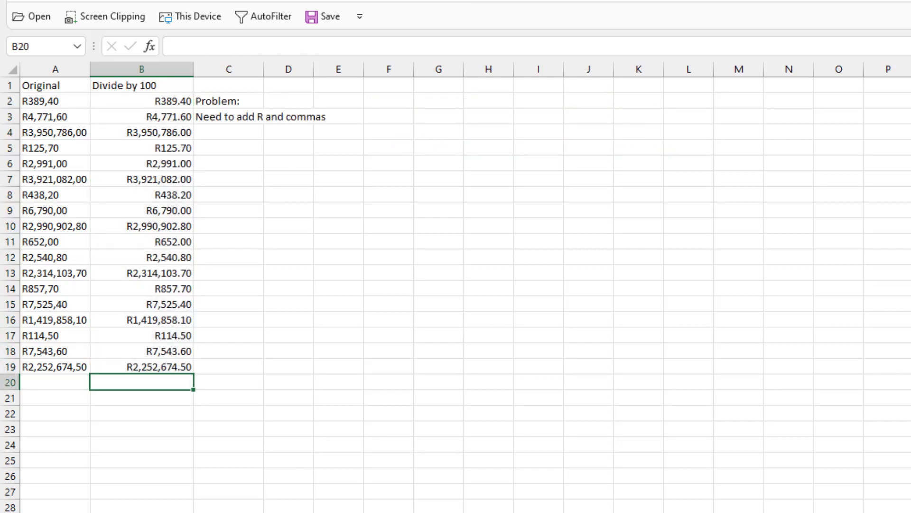
text(=SUM(B2:B19))
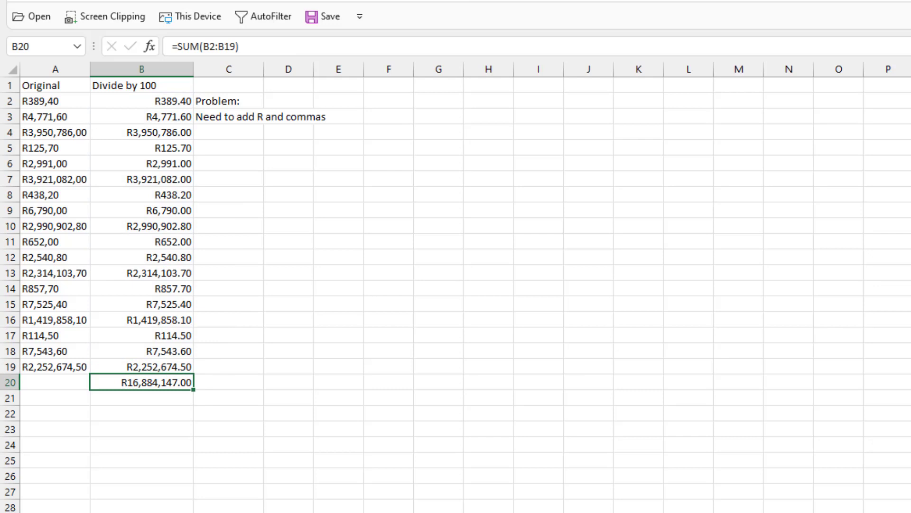